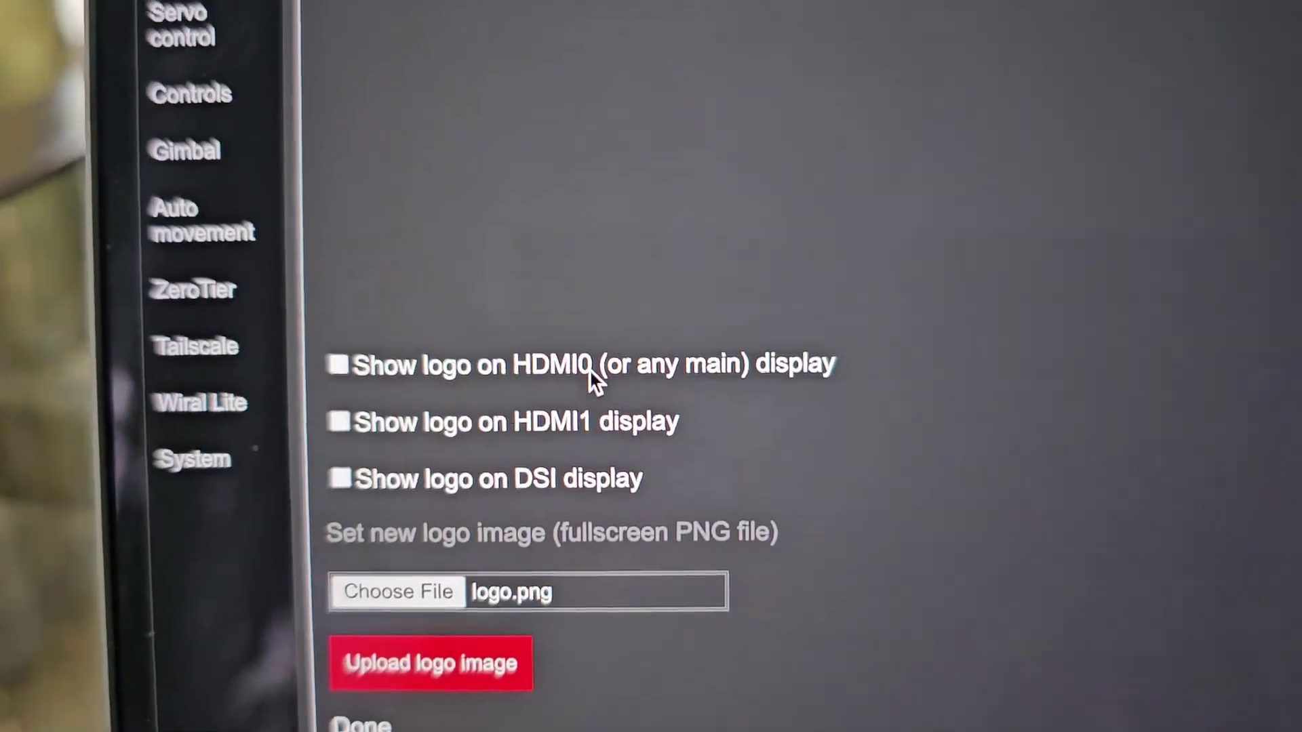
Enable the 'Show logo on HDMI0 (or any main) display' option for the boot logo
{"action": "left_click", "coordinate": [339, 367]}
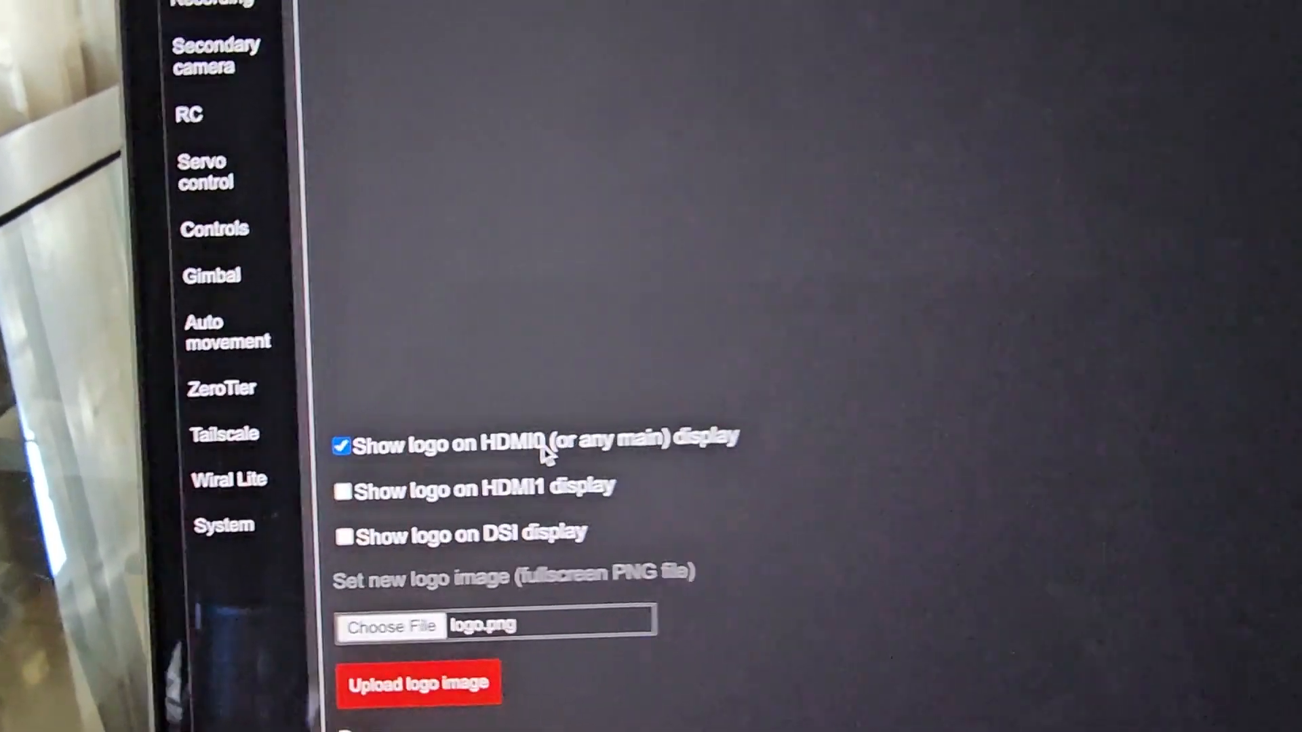